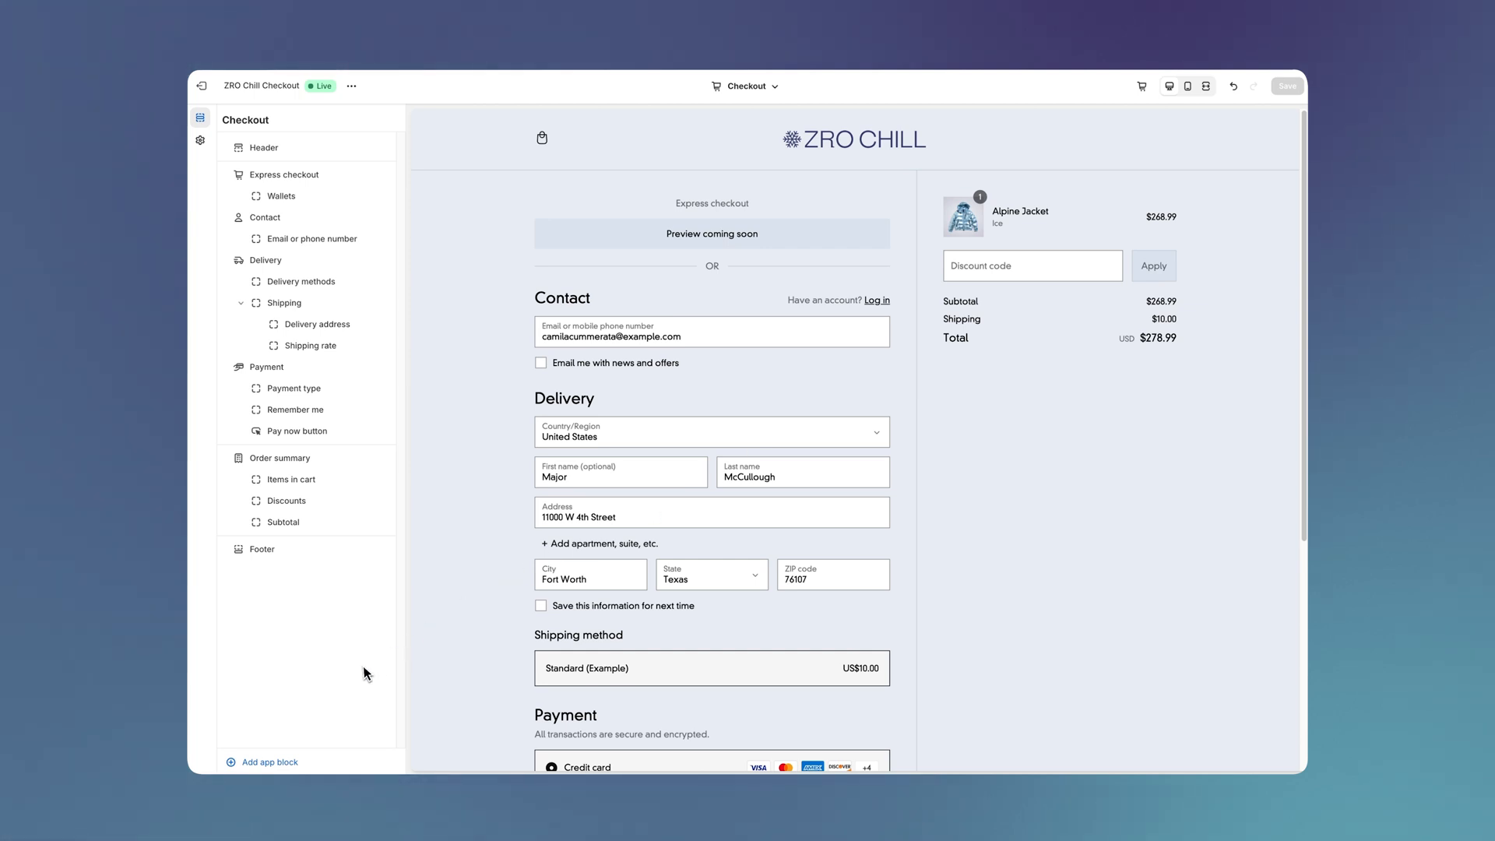
Step: Add the Smile Redeem points app block to the order summary and save the checkout
left_click(268, 761)
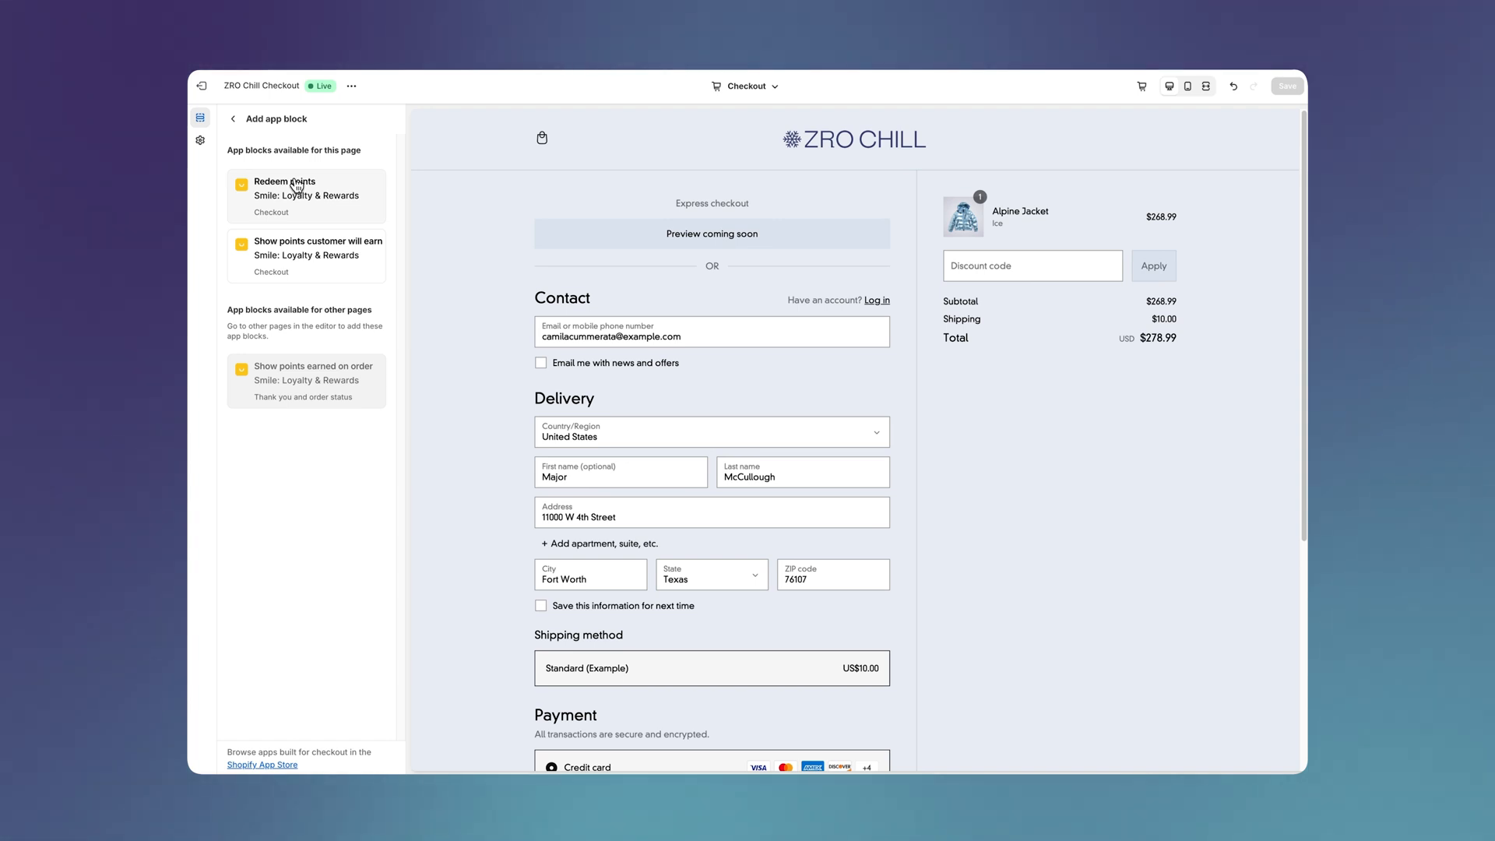
left_click(306, 196)
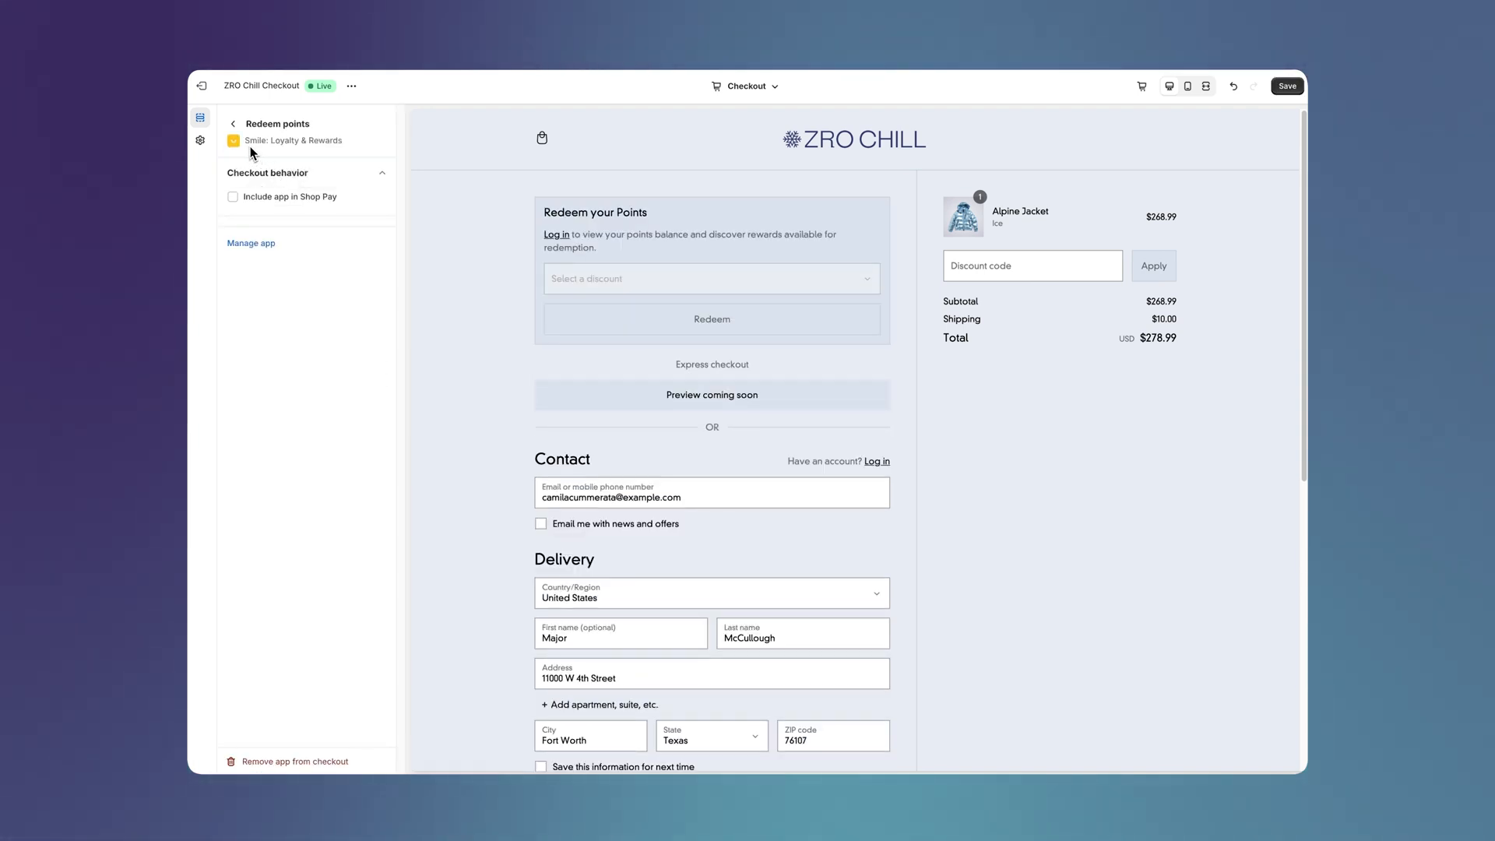
left_click(232, 123)
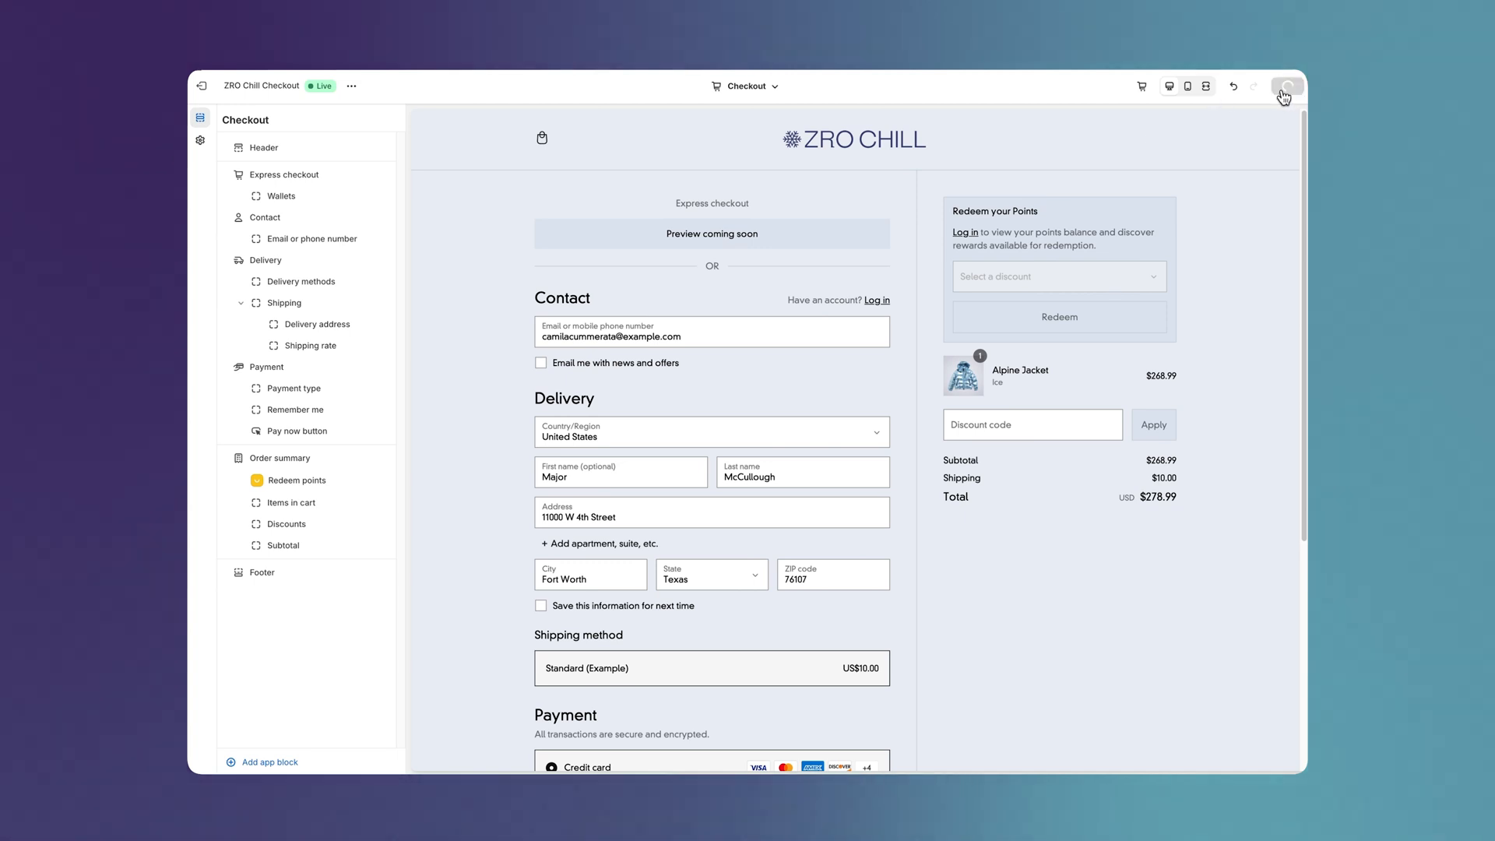
left_click(1286, 86)
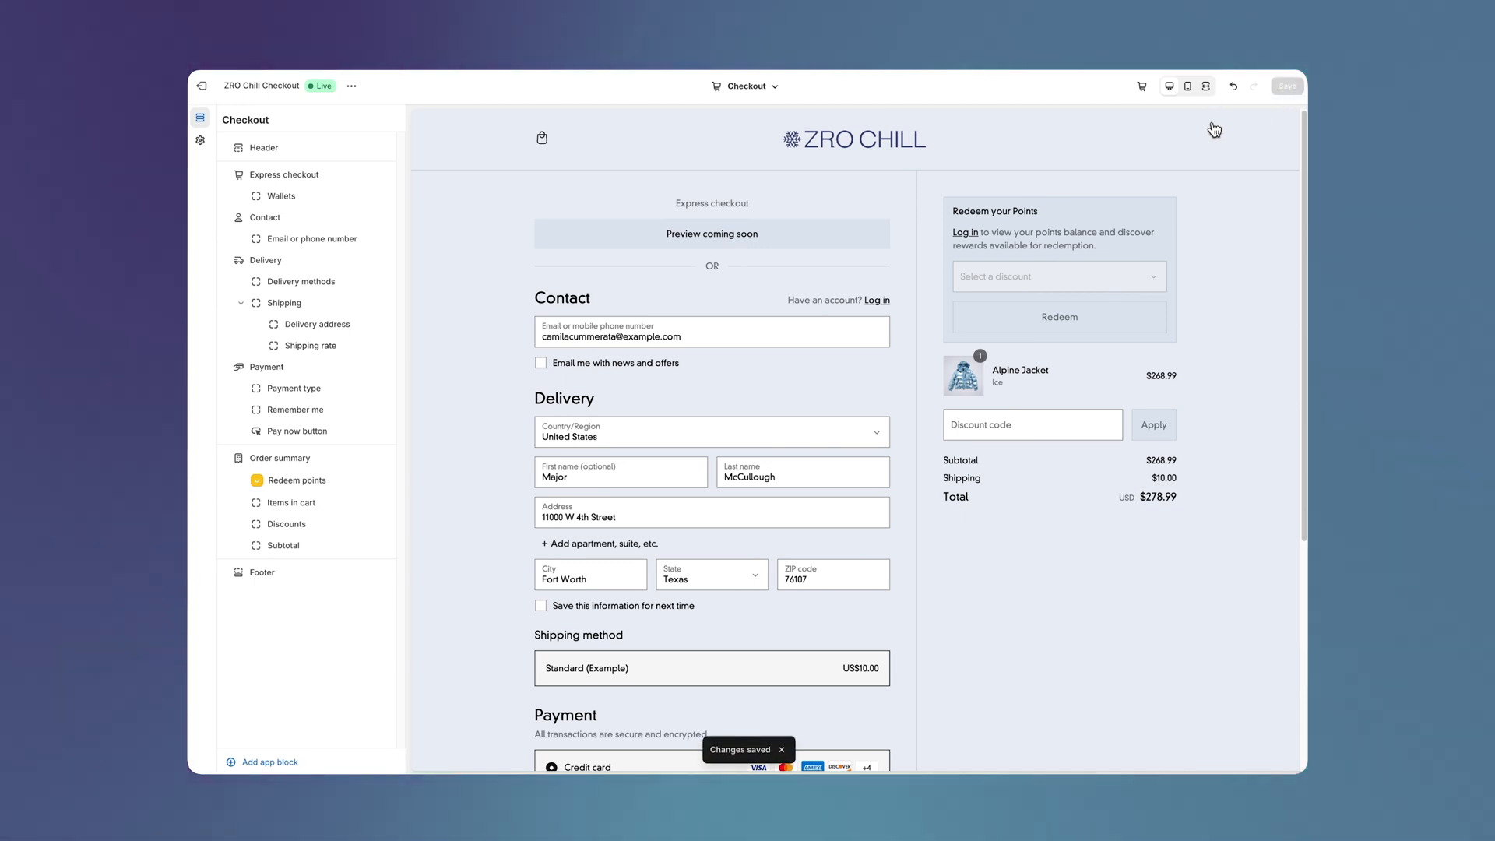
Step: Switch to the Thank you page, then return and select the Redeem points block
left_click(746, 86)
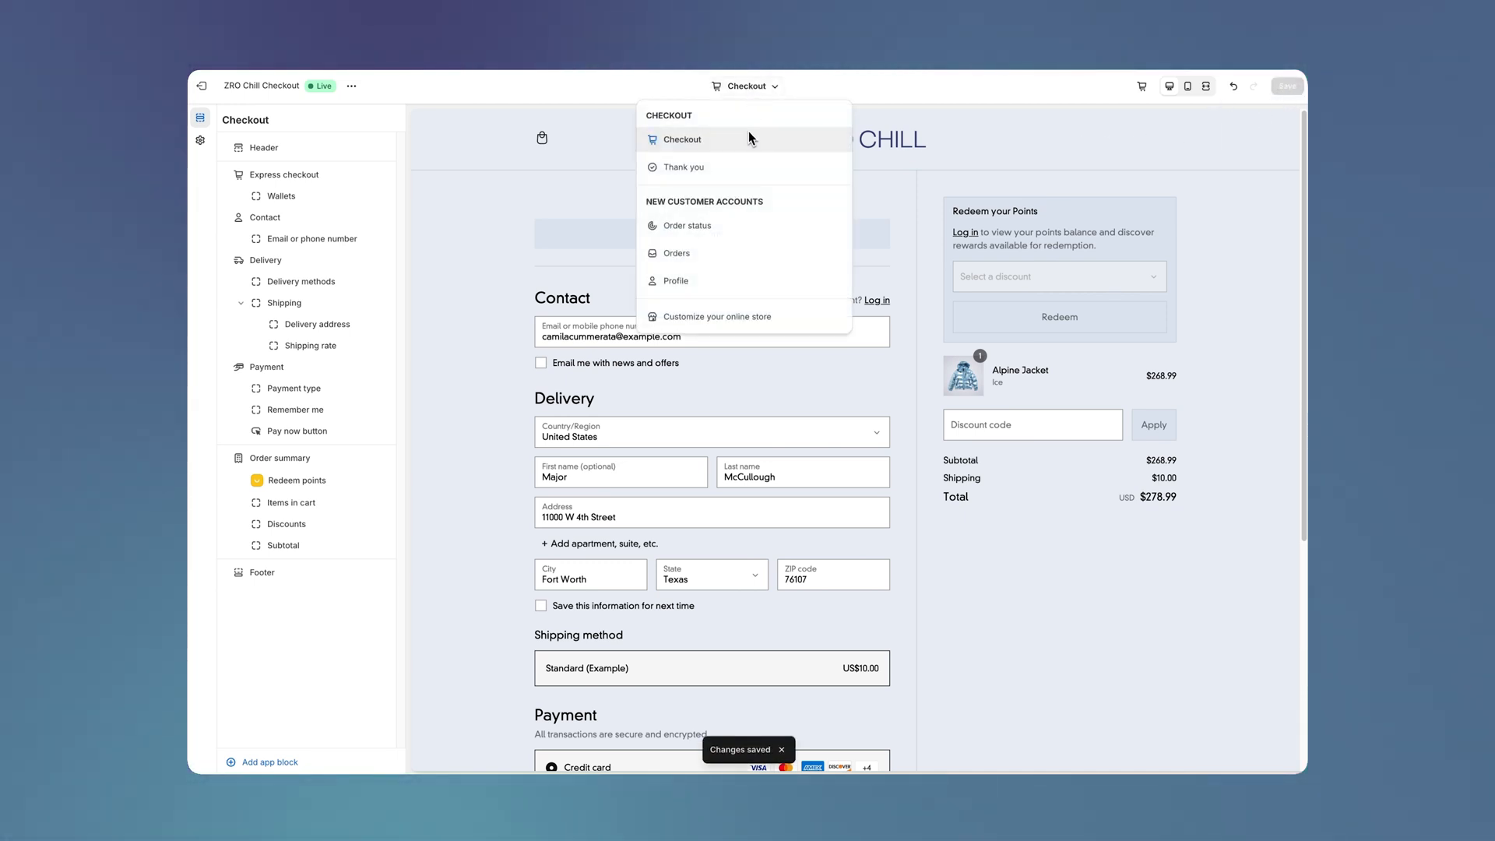
left_click(684, 166)
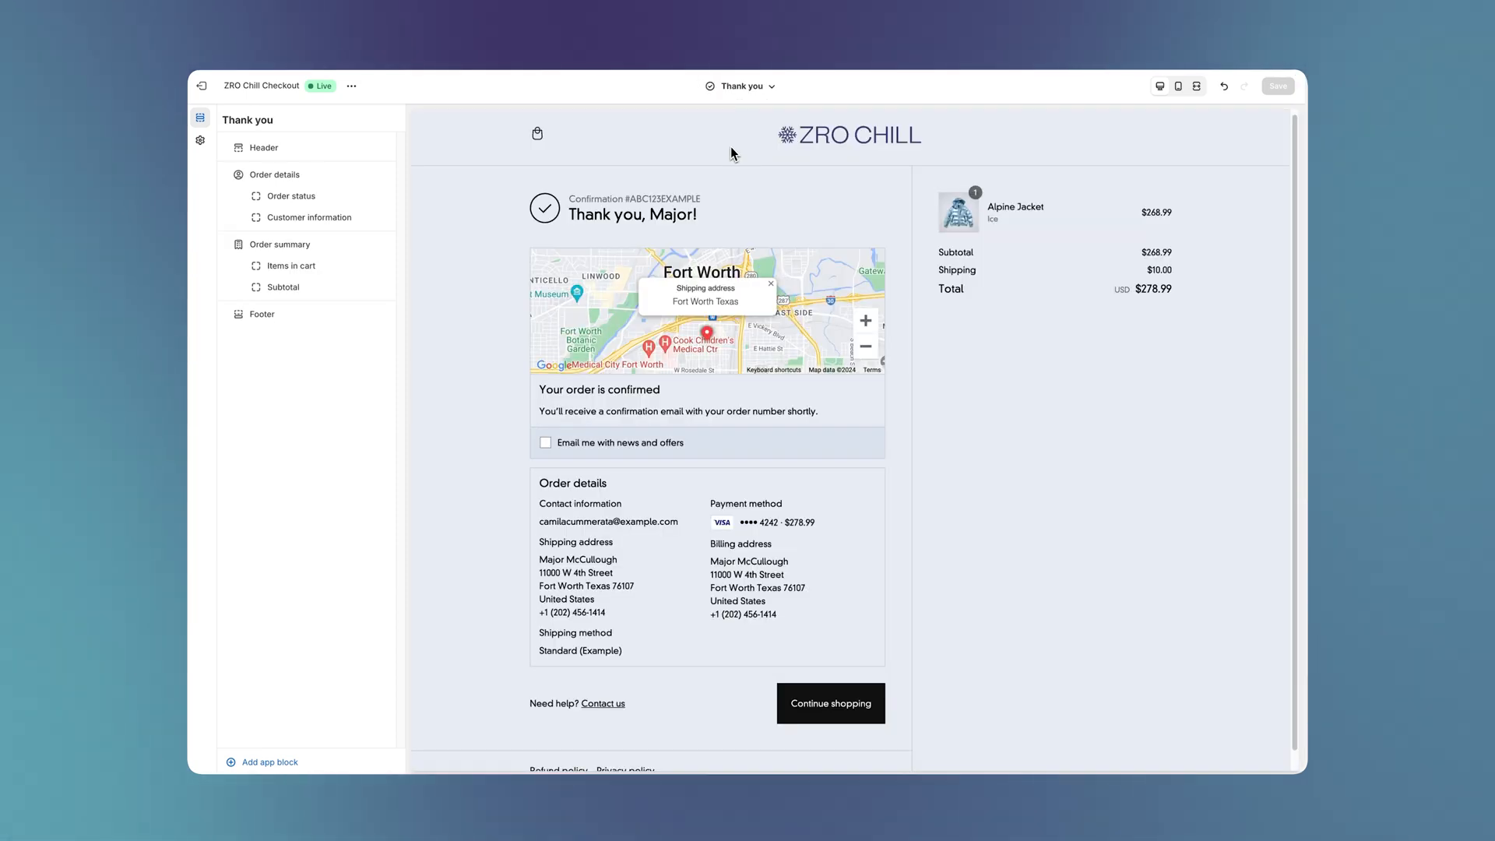
mouse_move(279, 707)
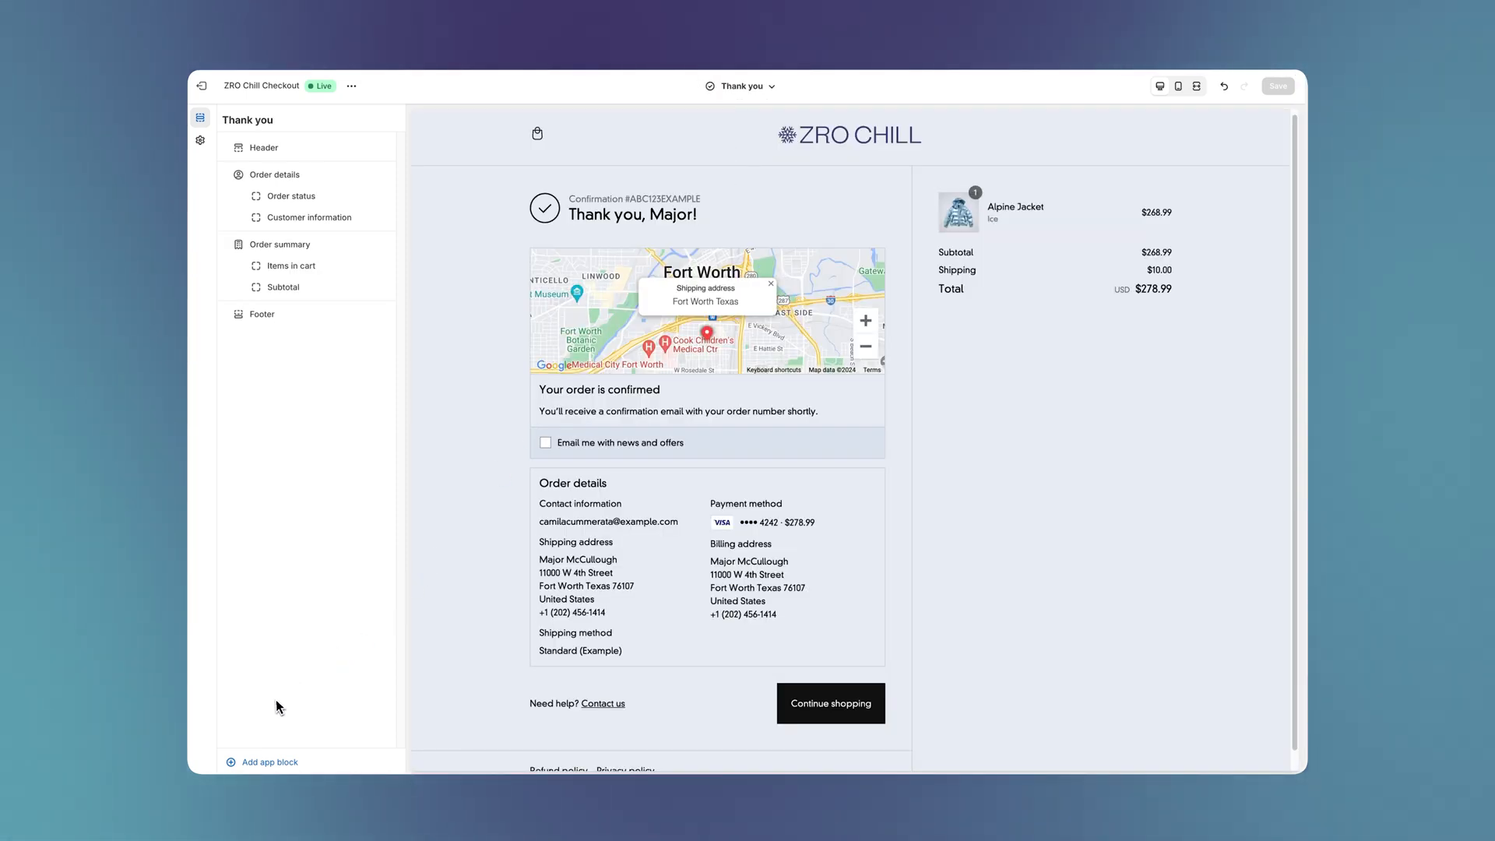
left_click(268, 761)
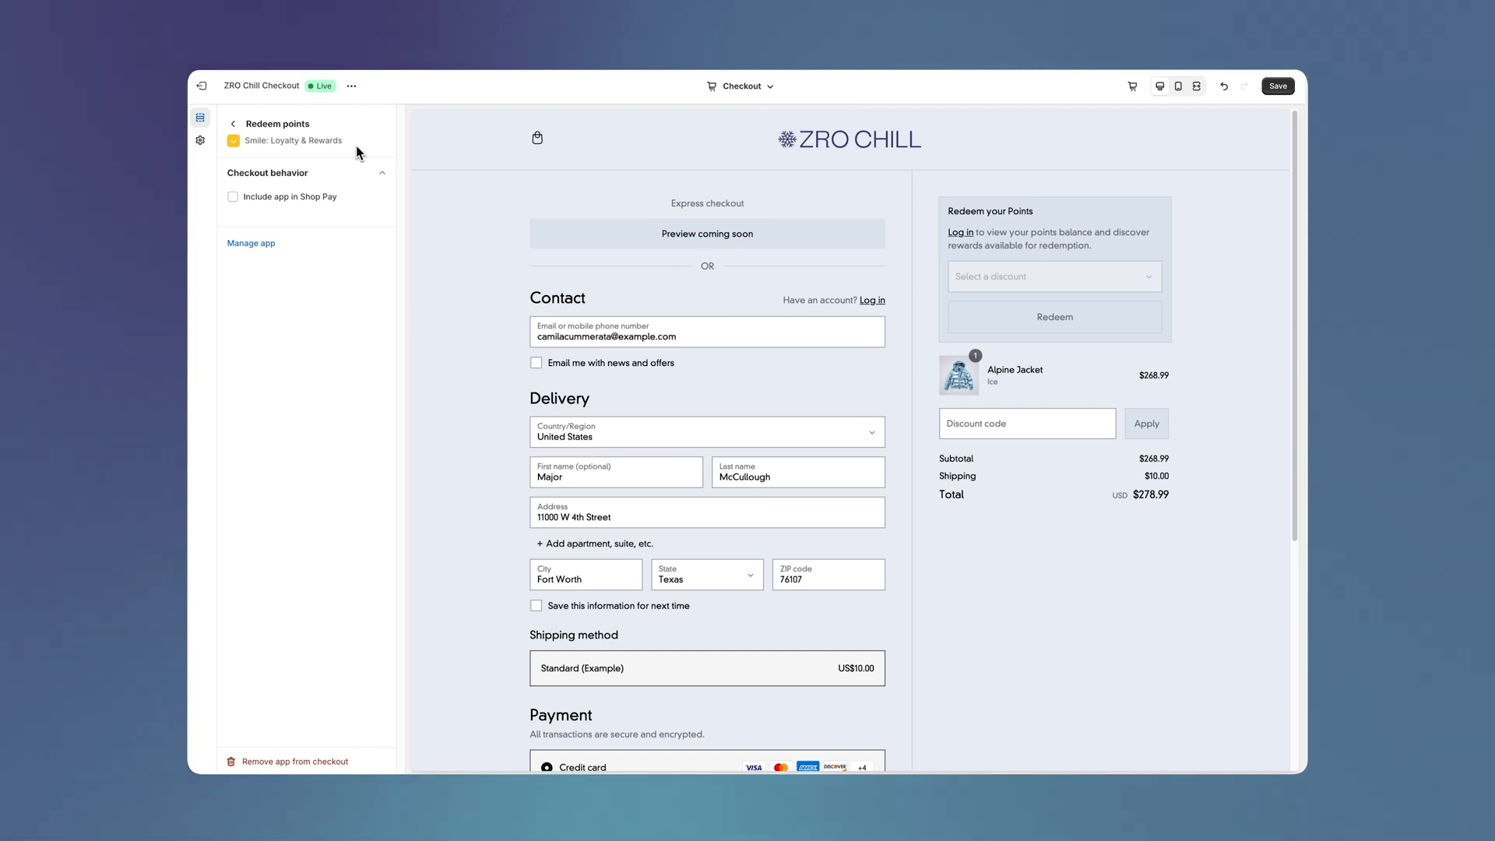
Step: Enable 'Include app in Shop Pay' for the Redeem points block and save
left_click(233, 196)
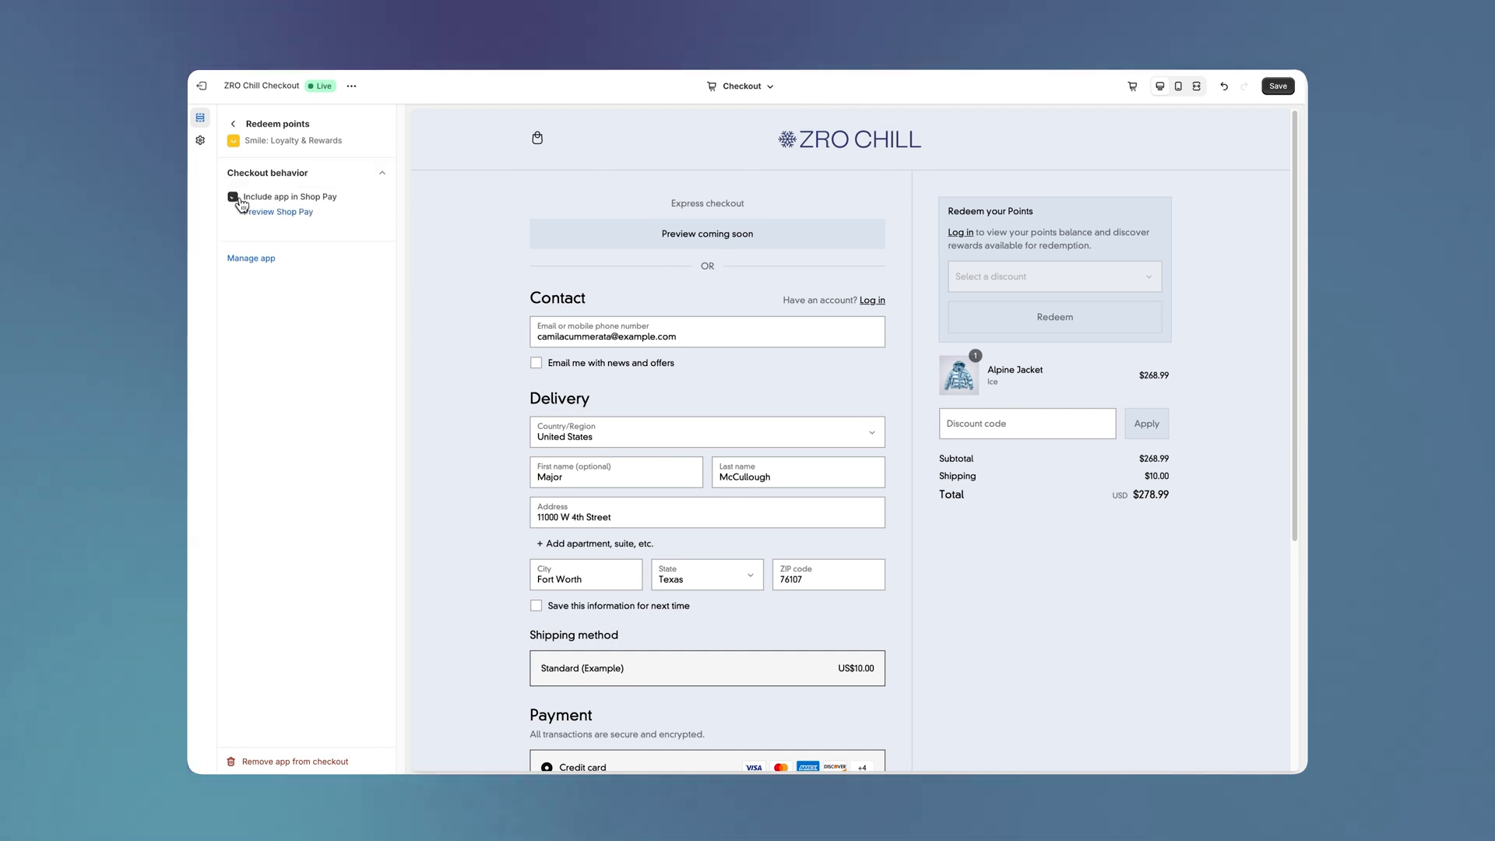
left_click(234, 197)
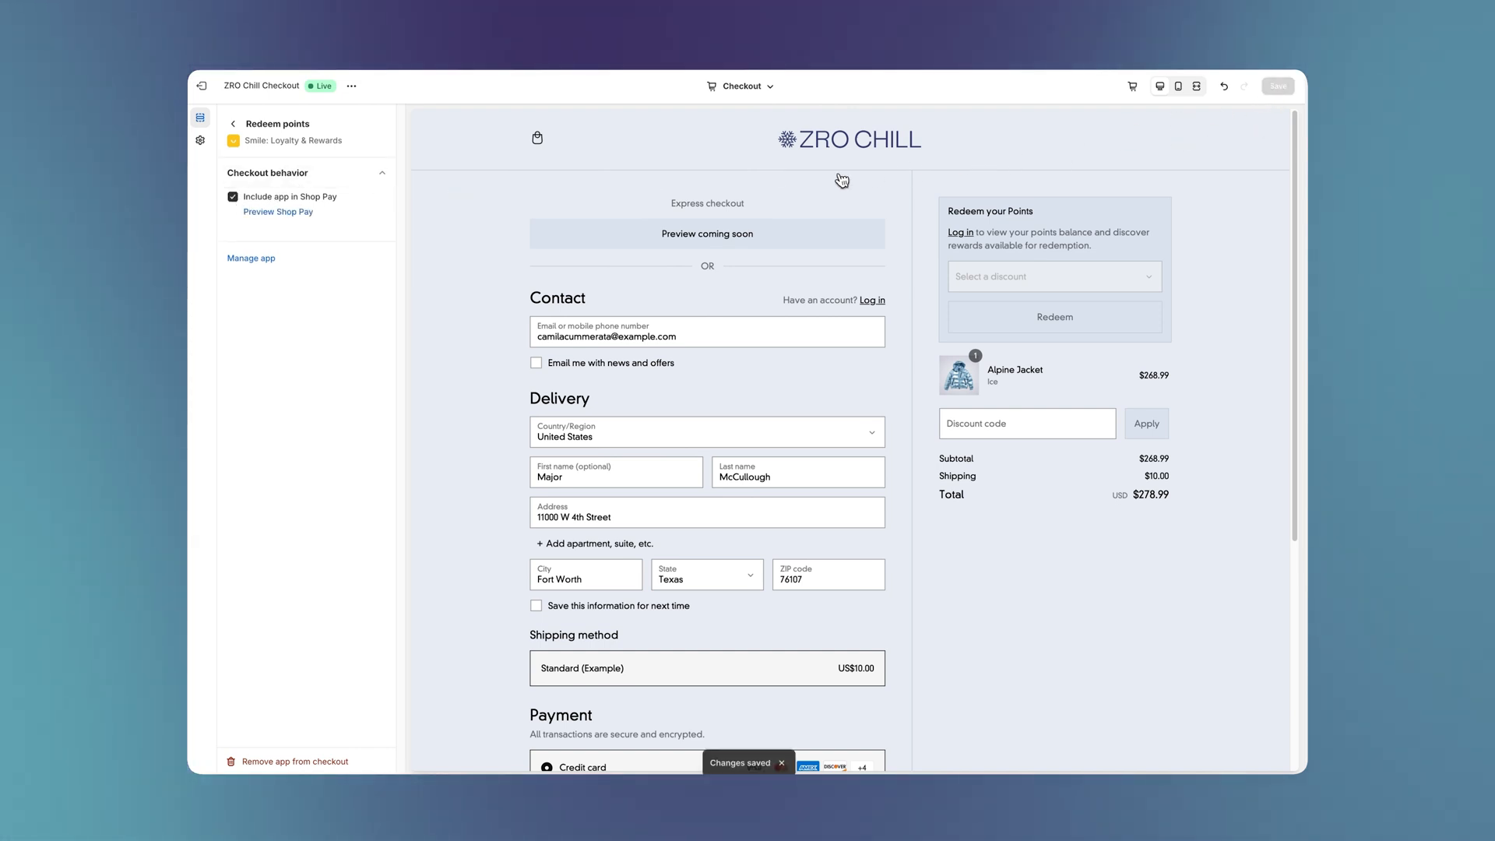
left_click(278, 212)
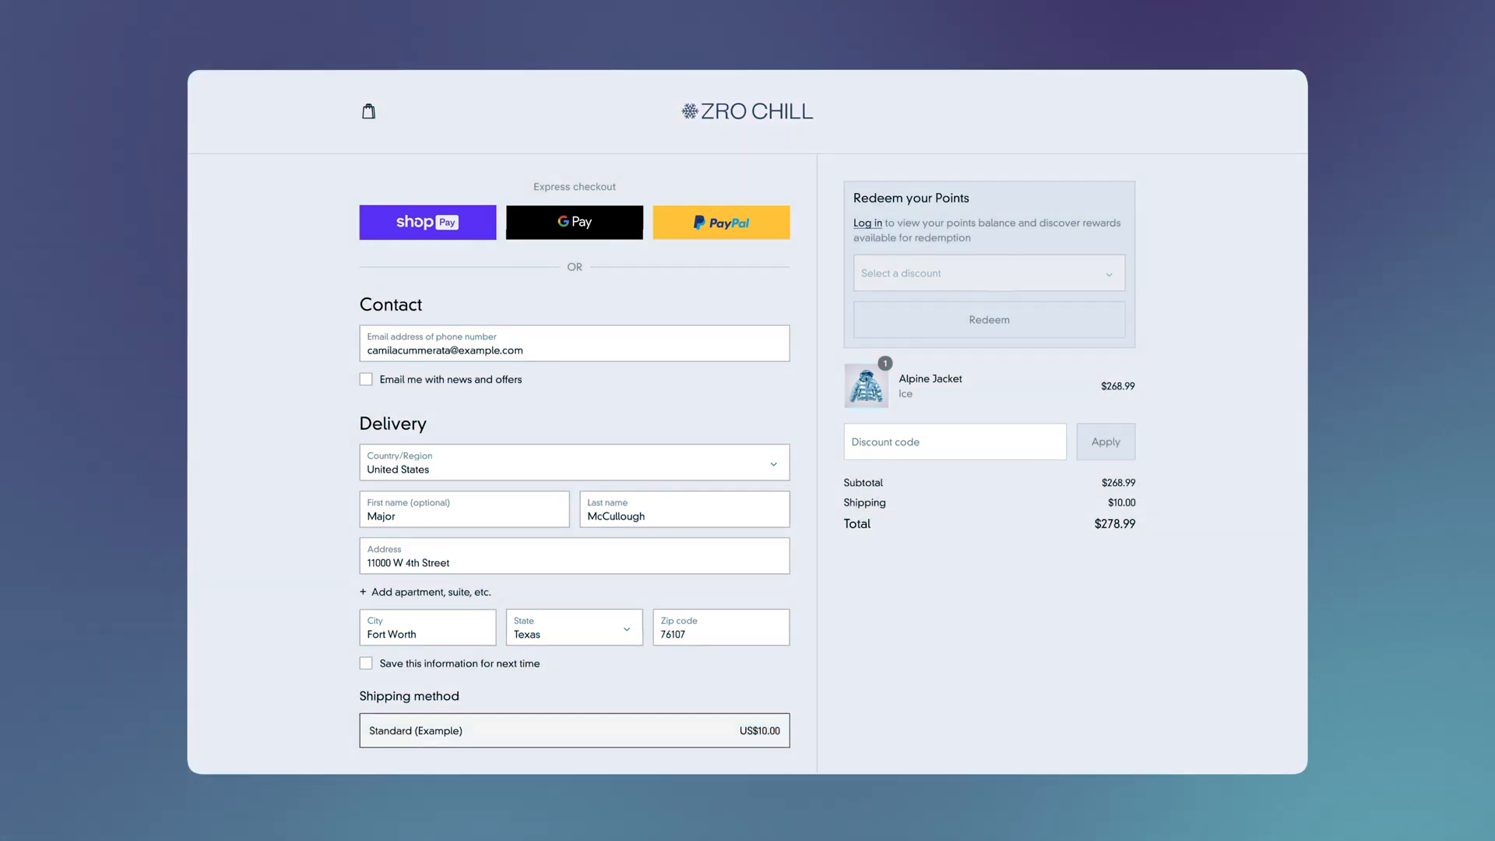
scroll("down", 3)
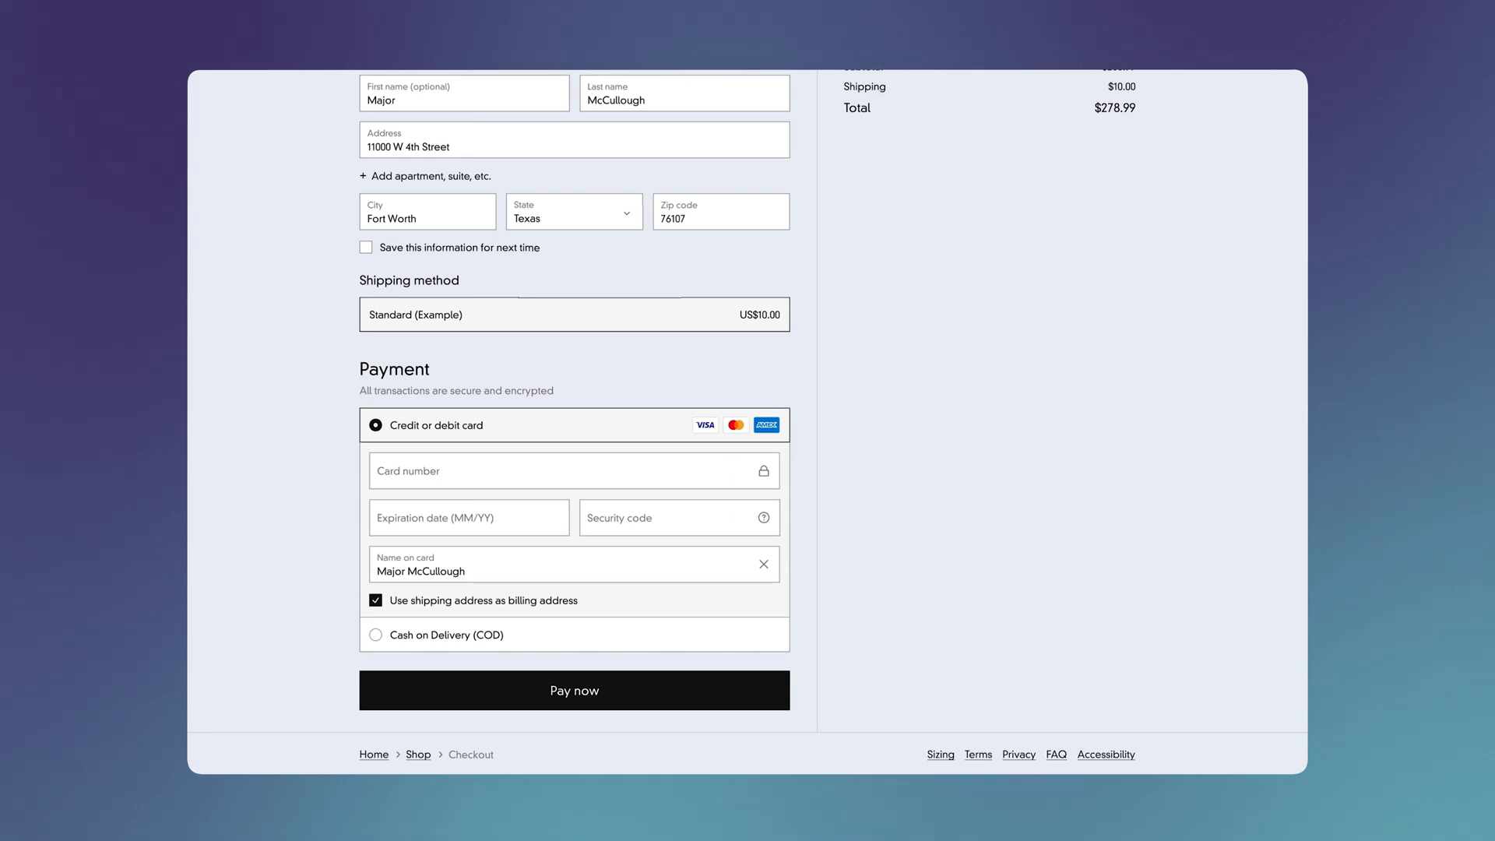
scroll("down", 3)
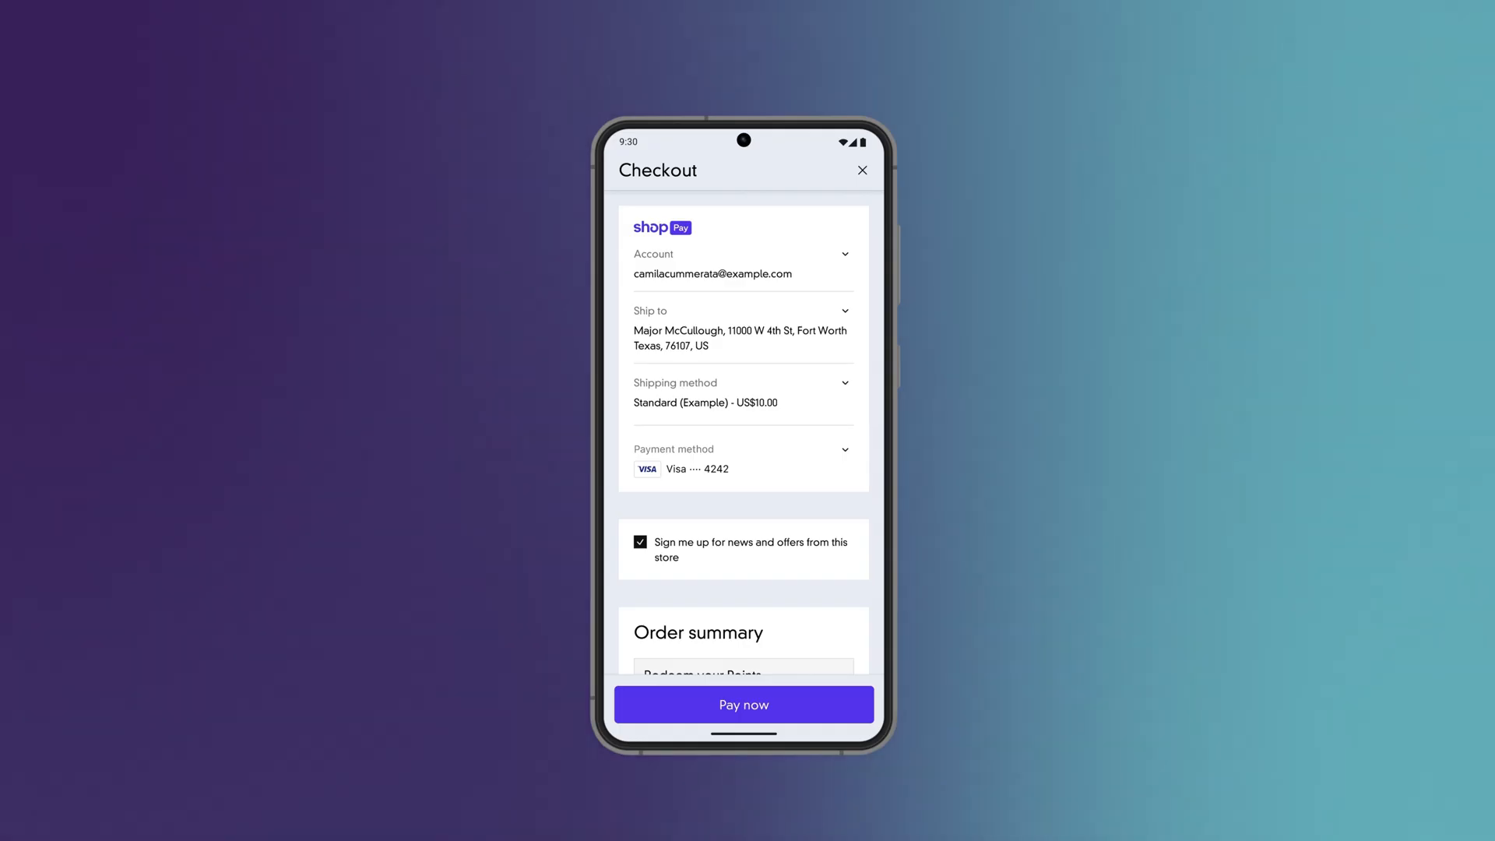
Step: Scroll the Shop Pay checkout to reveal Redeem your Points, then browse checkout extension apps
scroll("down", 3)
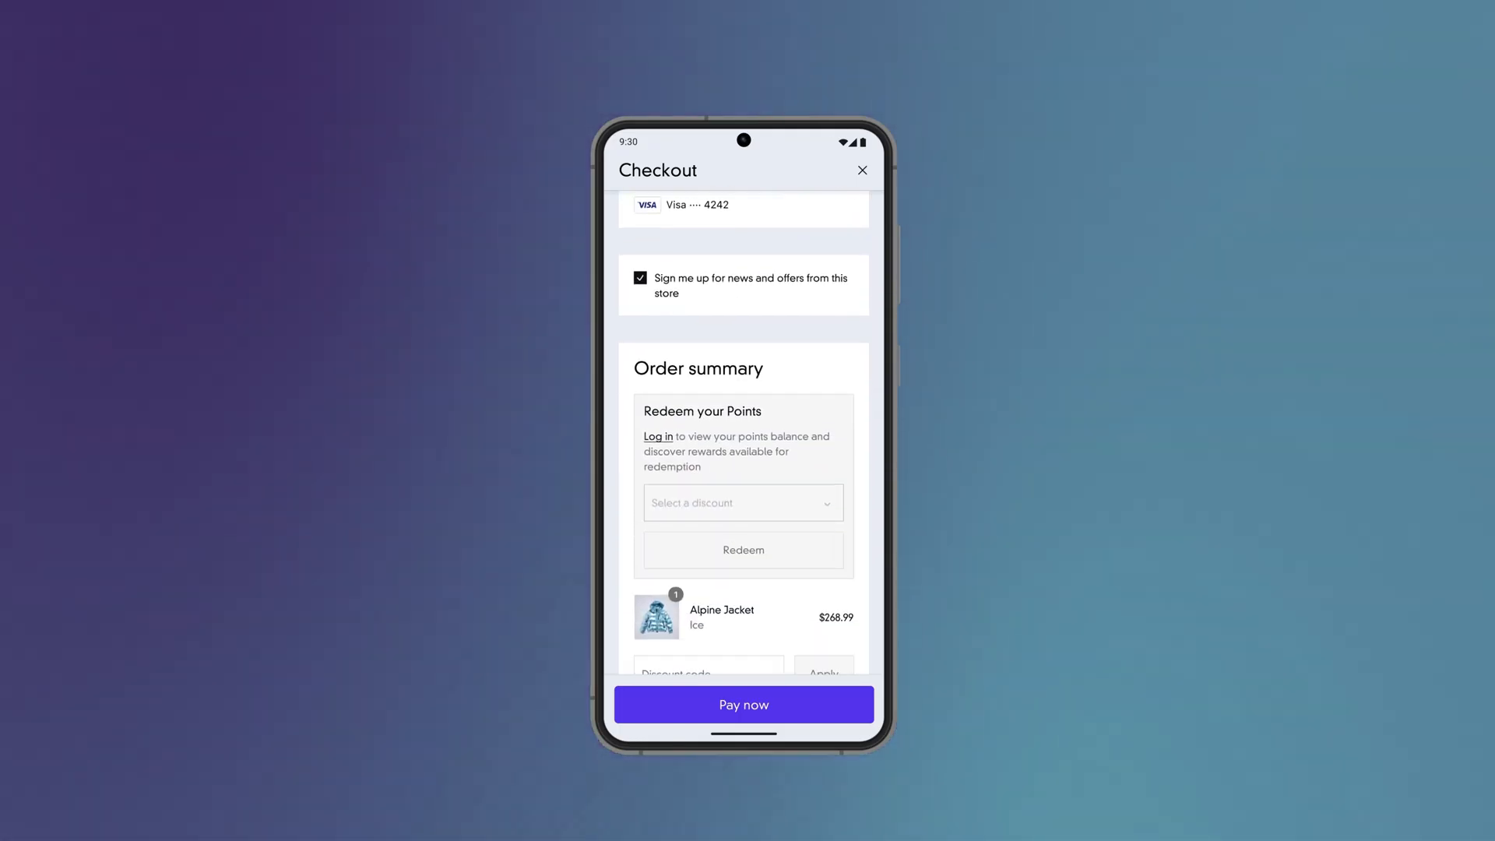
scroll("down", 3)
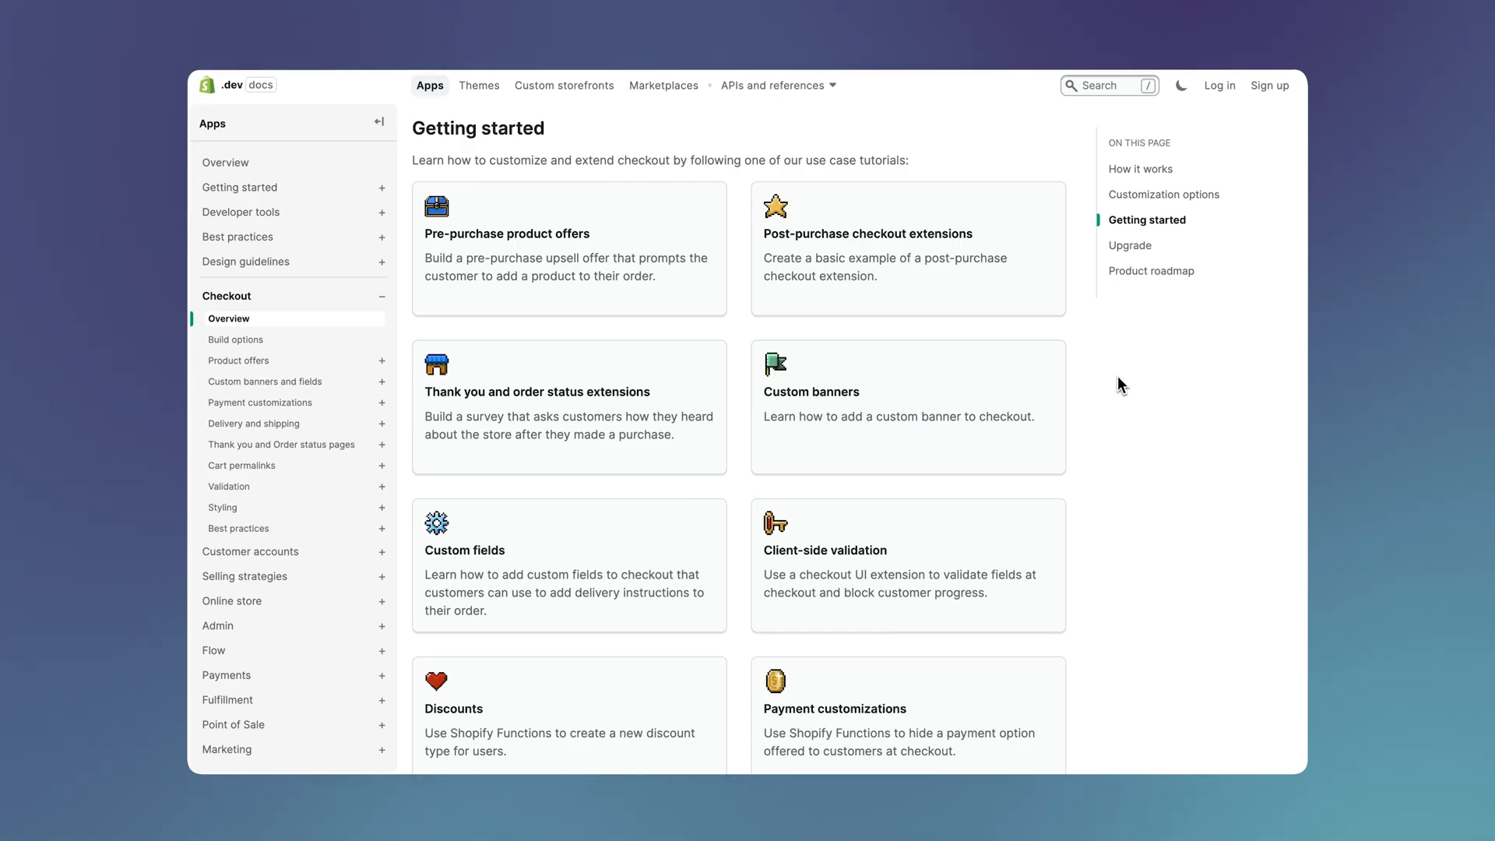
scroll("down", 3)
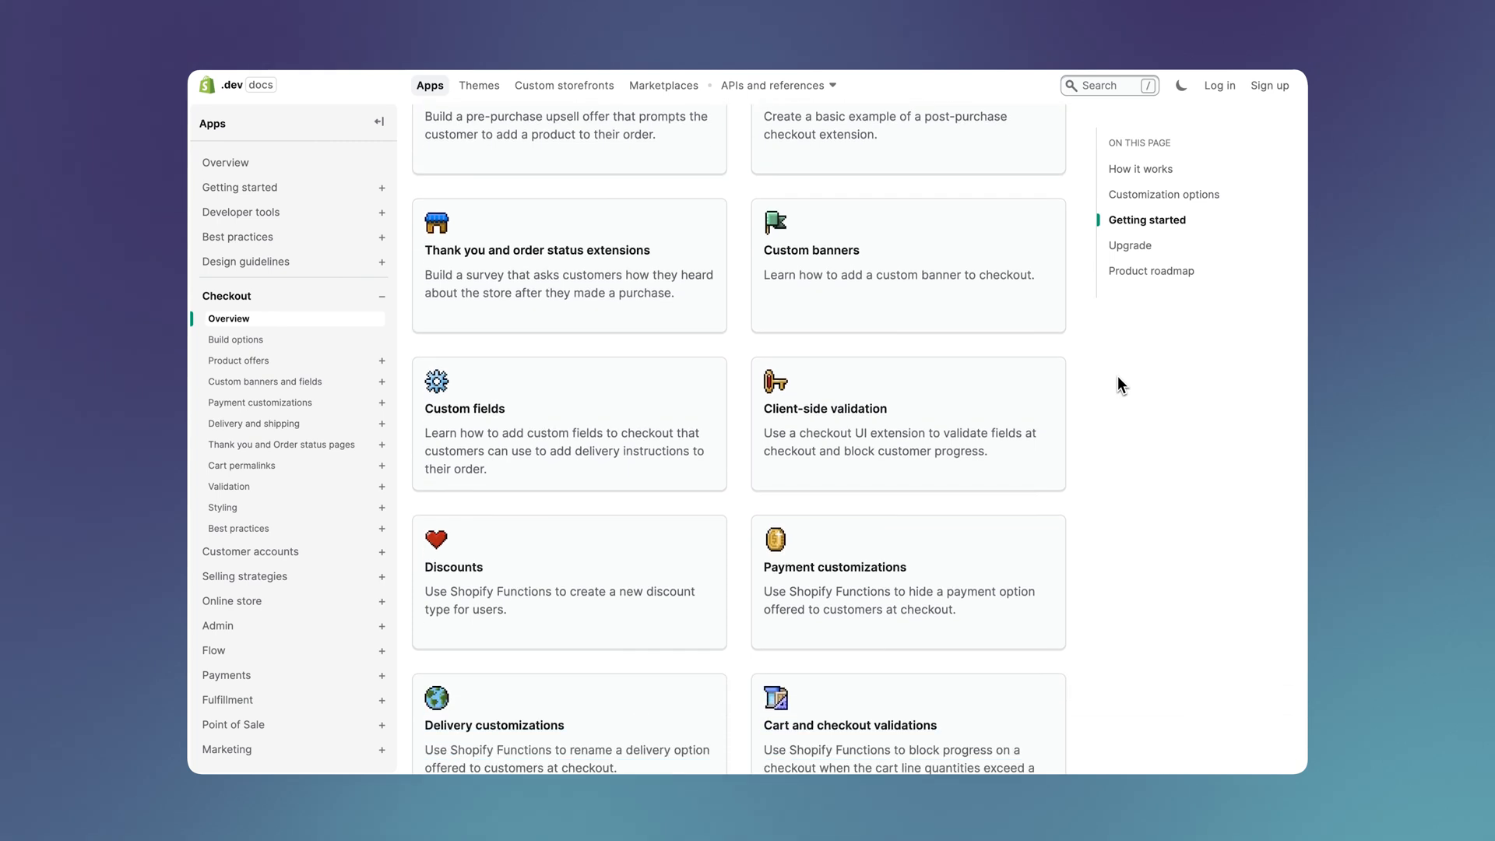
scroll("down", 3)
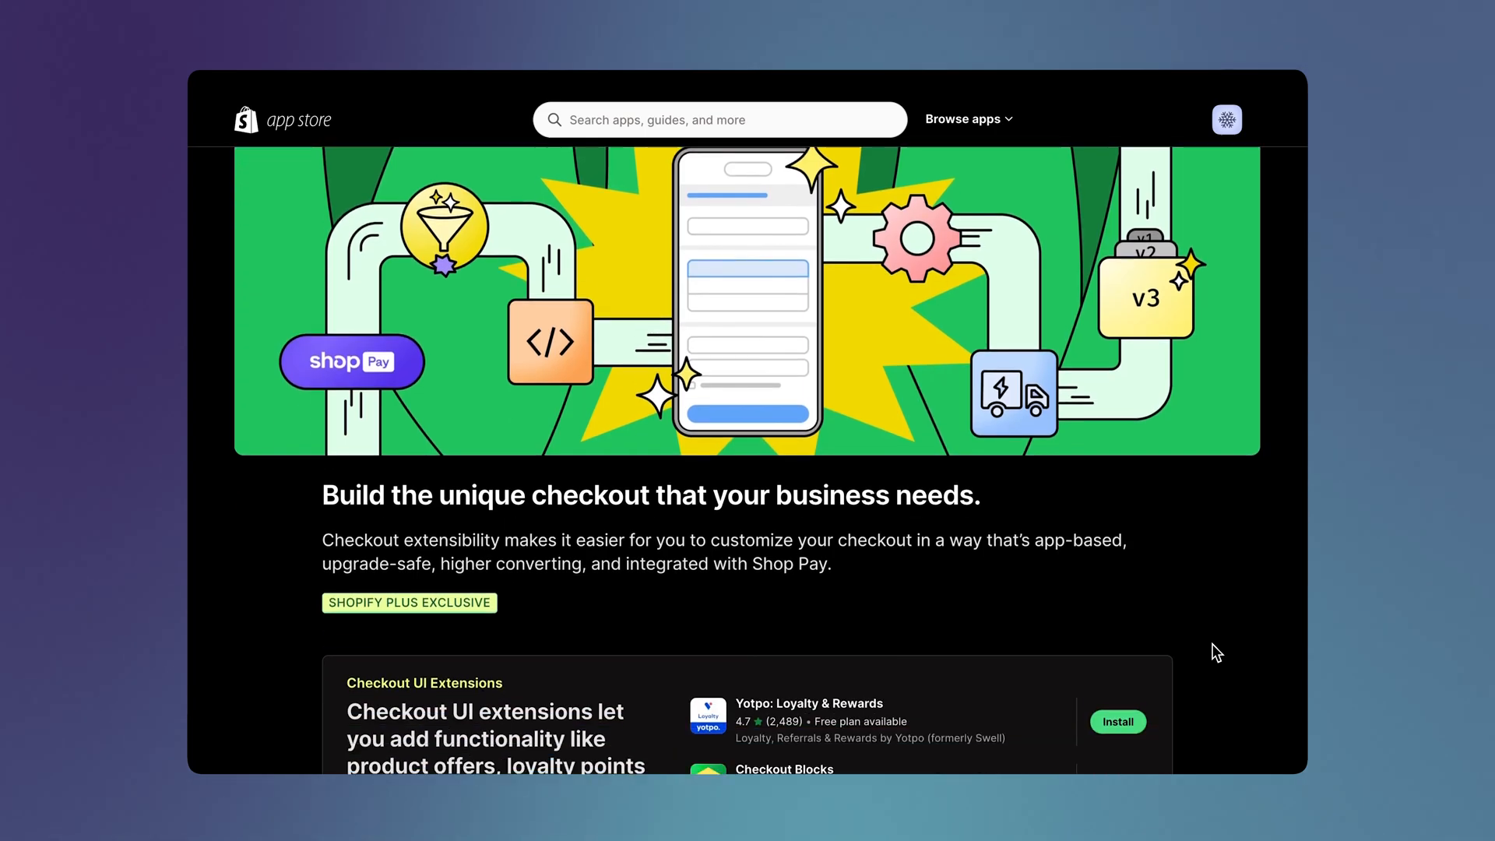
scroll("down", 3)
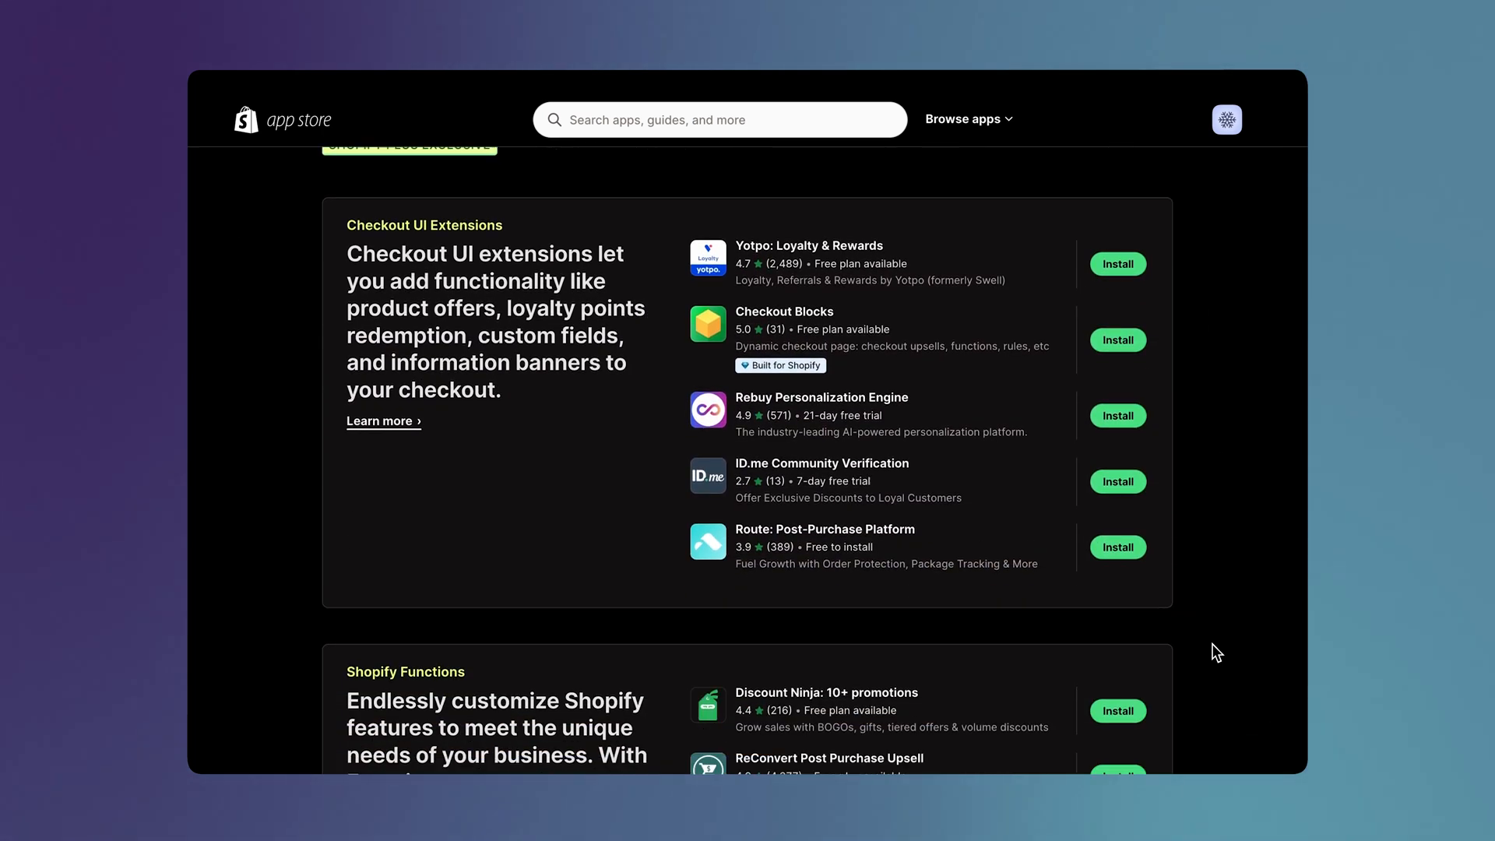